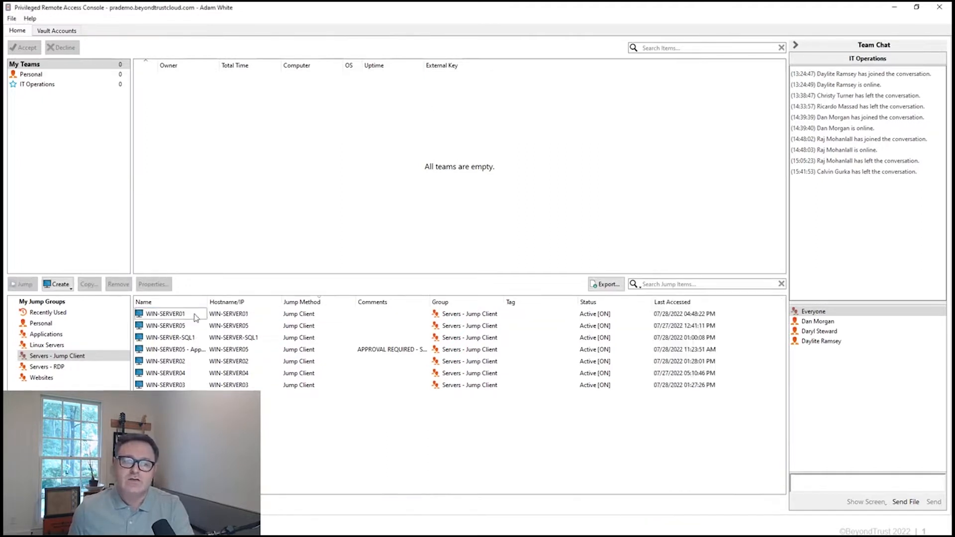
Select the WIN-SERVER01 jump client in the Servers - Jump Client group.
left_click(165, 314)
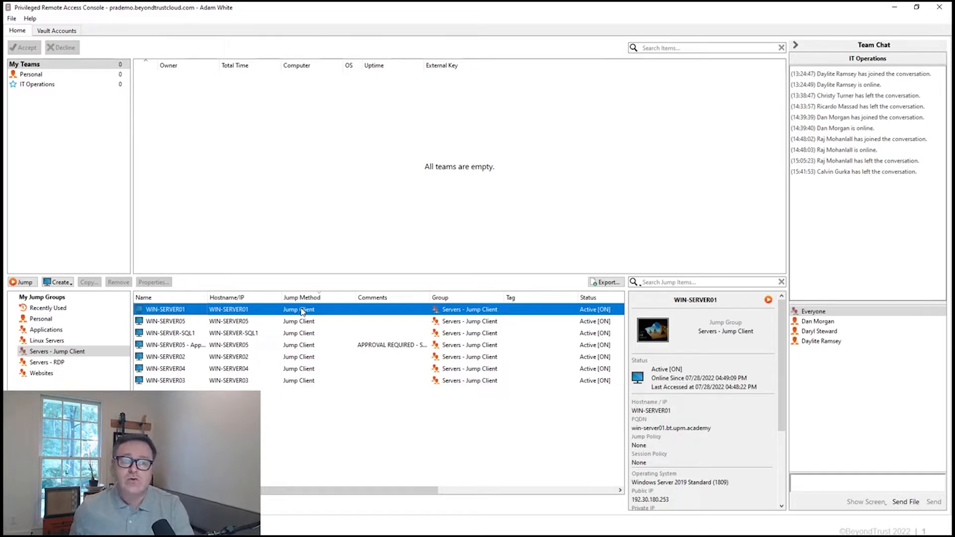
mouse_move(200, 312)
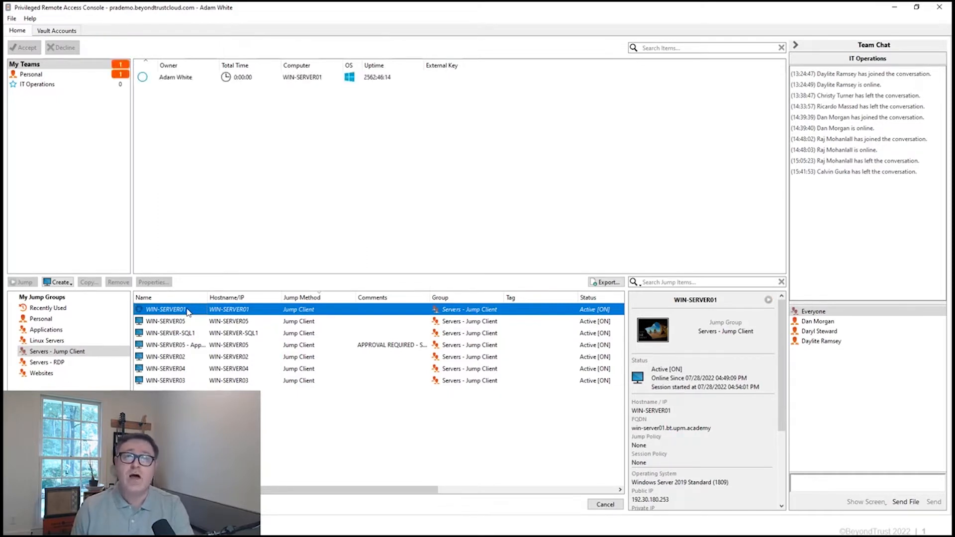
Double-click WIN-SERVER01 to open its remote session at the Windows lock screen.
double_click(165, 309)
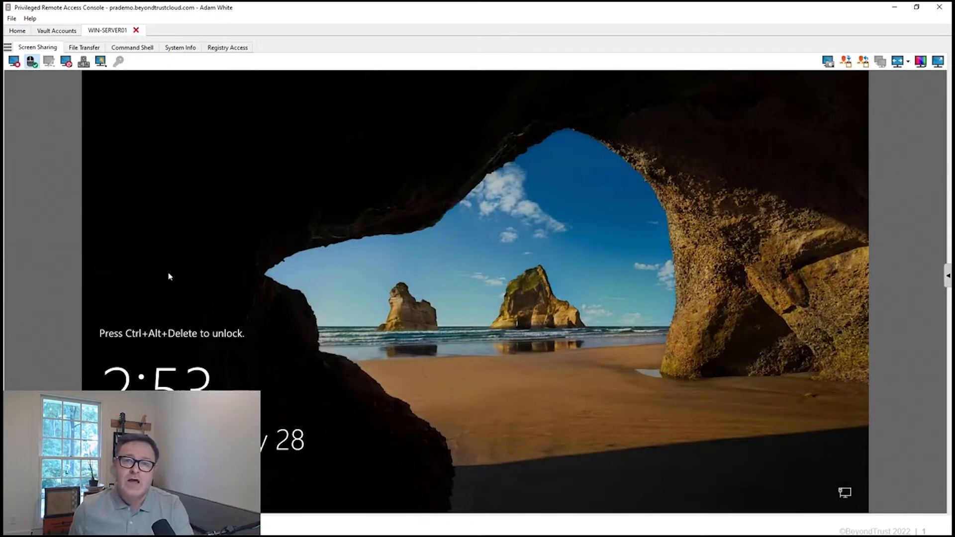
mouse_move(138, 126)
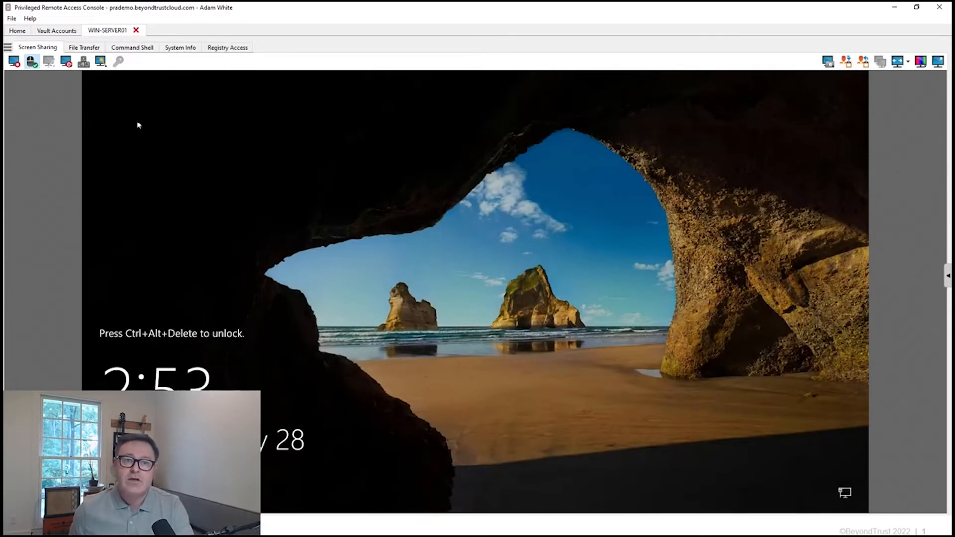
mouse_move(100, 108)
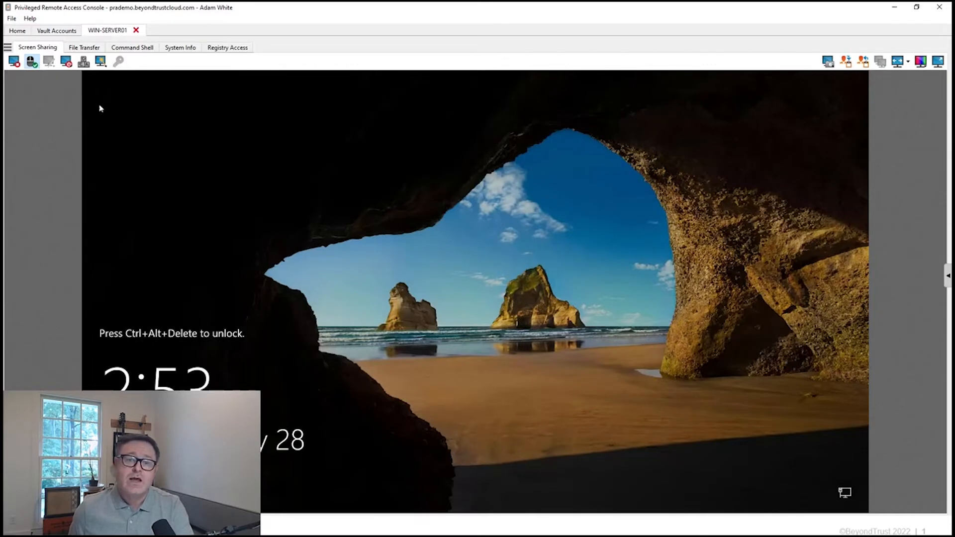
mouse_move(126, 128)
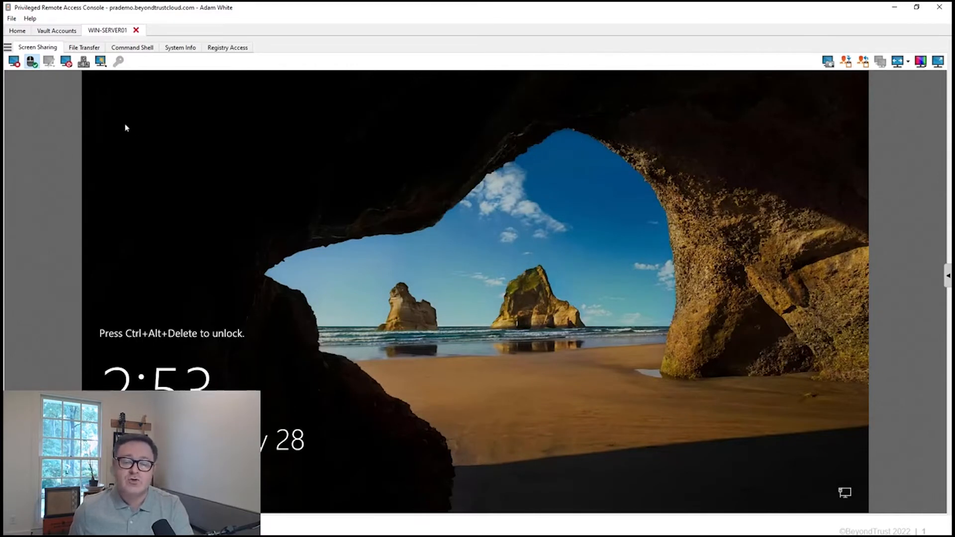
mouse_move(170, 190)
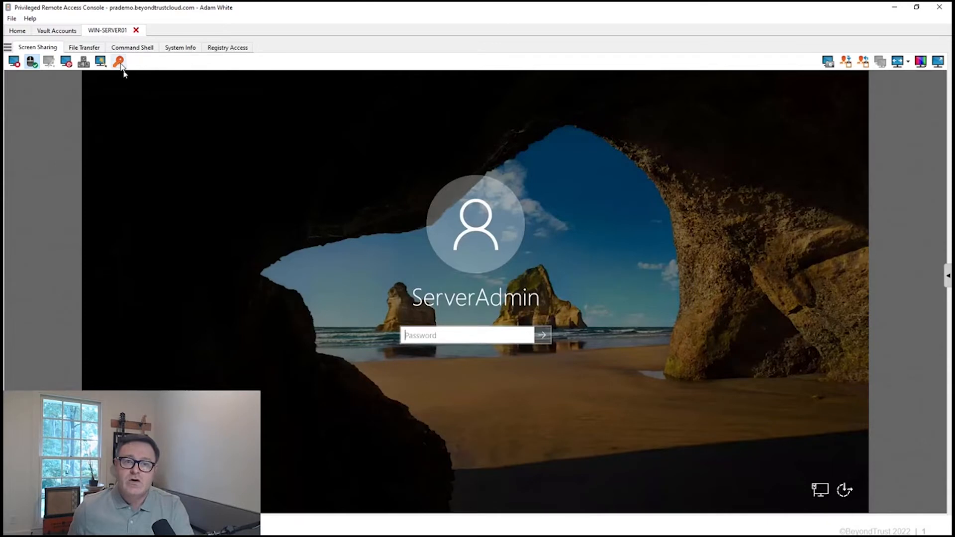
Use the credential injection key button to open Choose a credential.
left_click(119, 60)
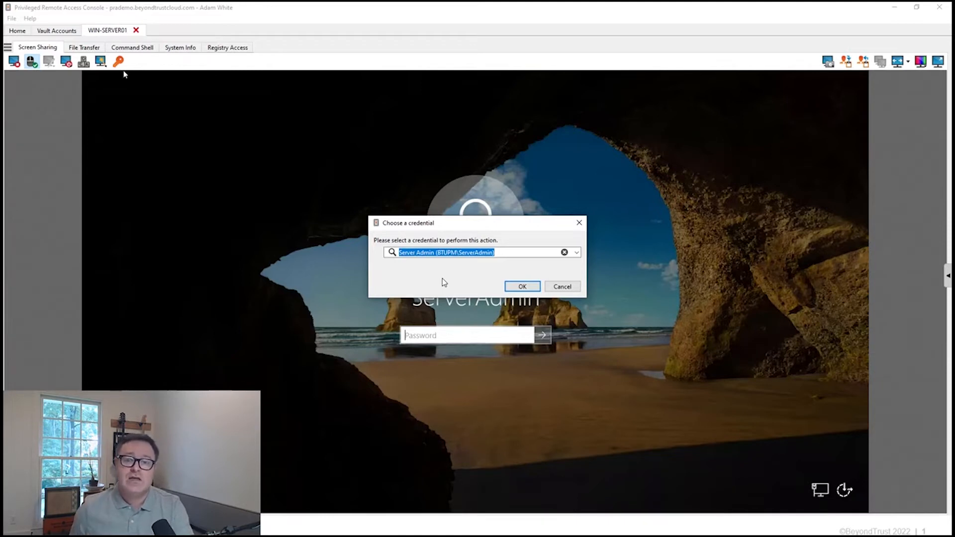
Confirm the Server Admin credential with OK to log in to WIN-SERVER01.
left_click(520, 286)
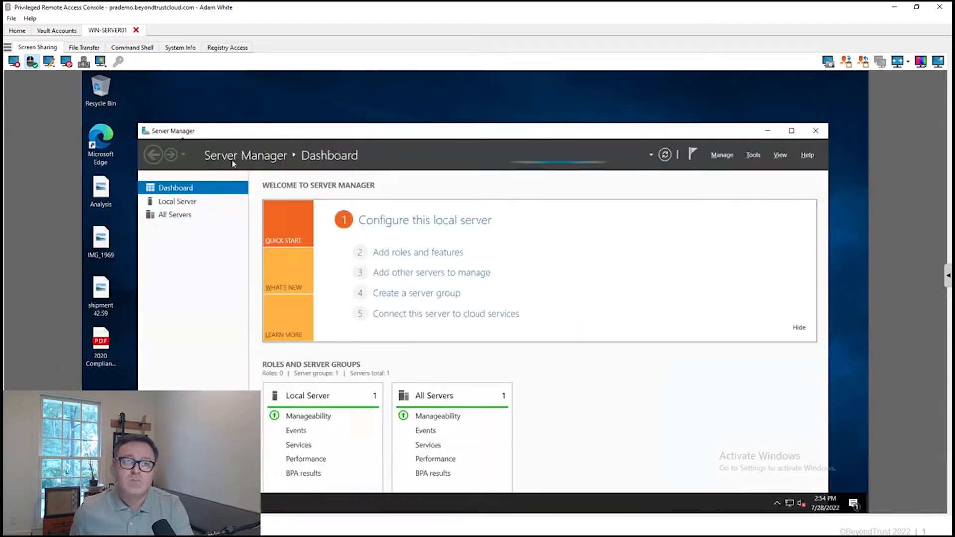
From Home, open the Linux Servers jump group and start a shell jump to Linux01.
left_click(17, 30)
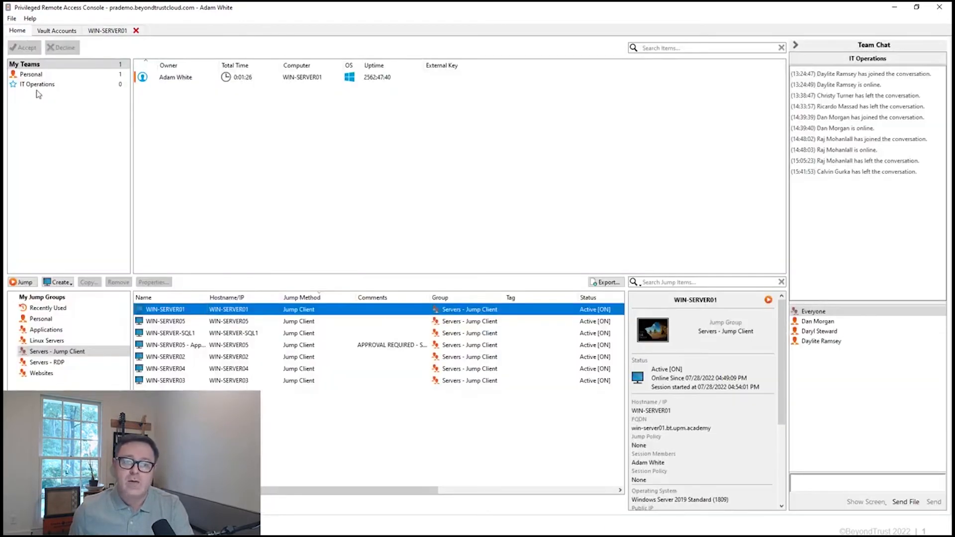
left_click(45, 339)
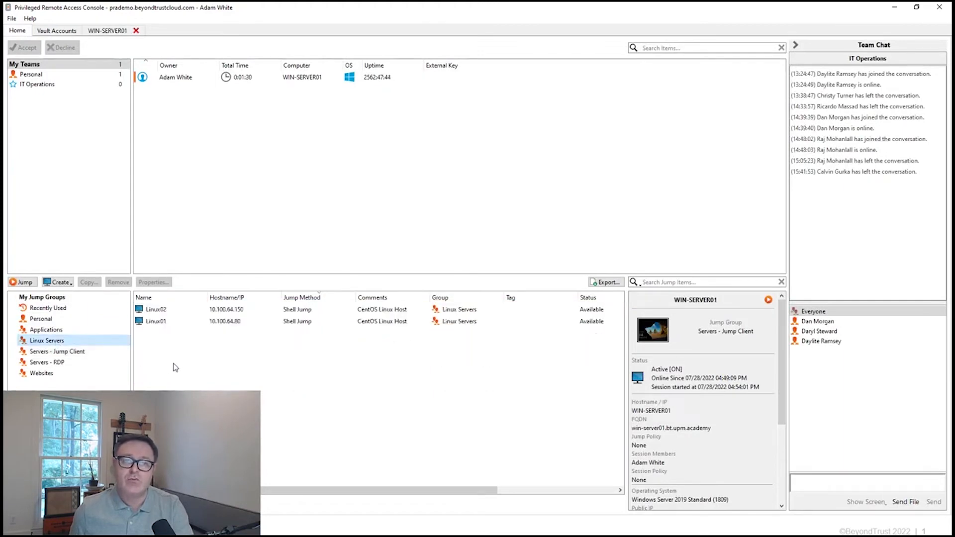
left_click(155, 310)
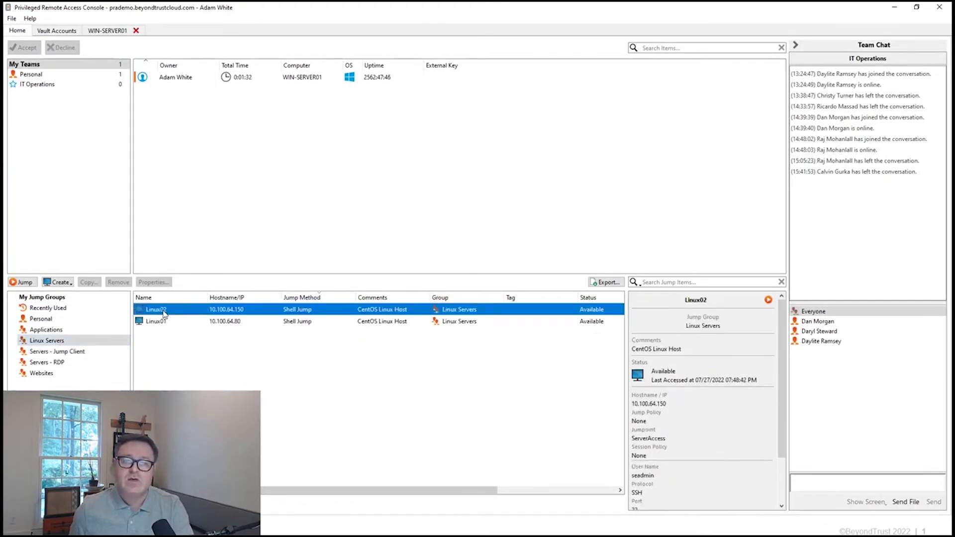
left_click(156, 321)
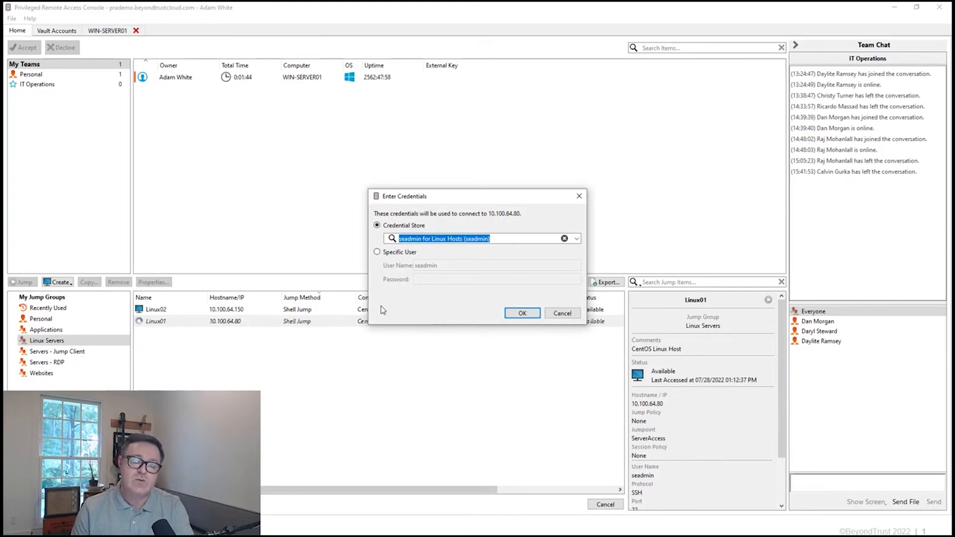
mouse_move(439, 279)
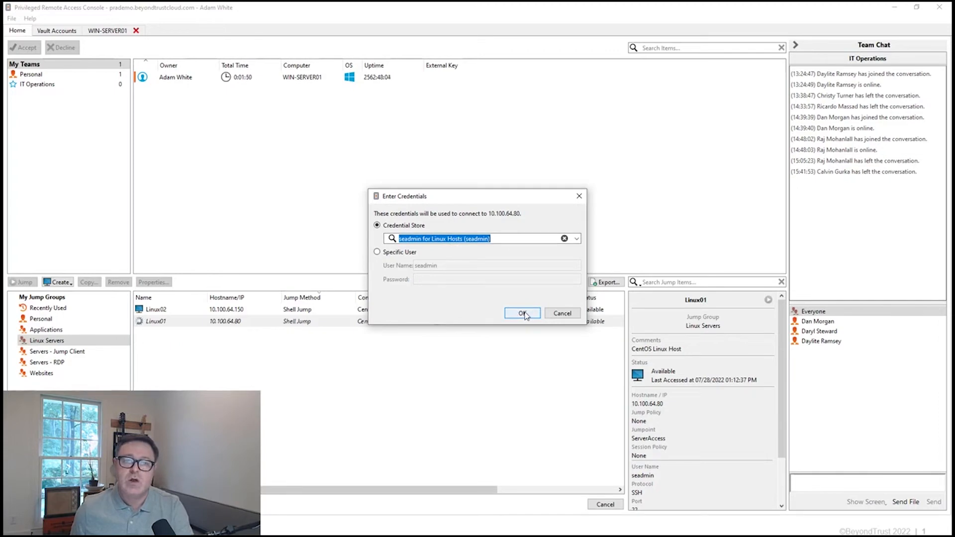
Accept the stored Linux hosts credential and open the Linux01 Command Shell tab.
left_click(522, 313)
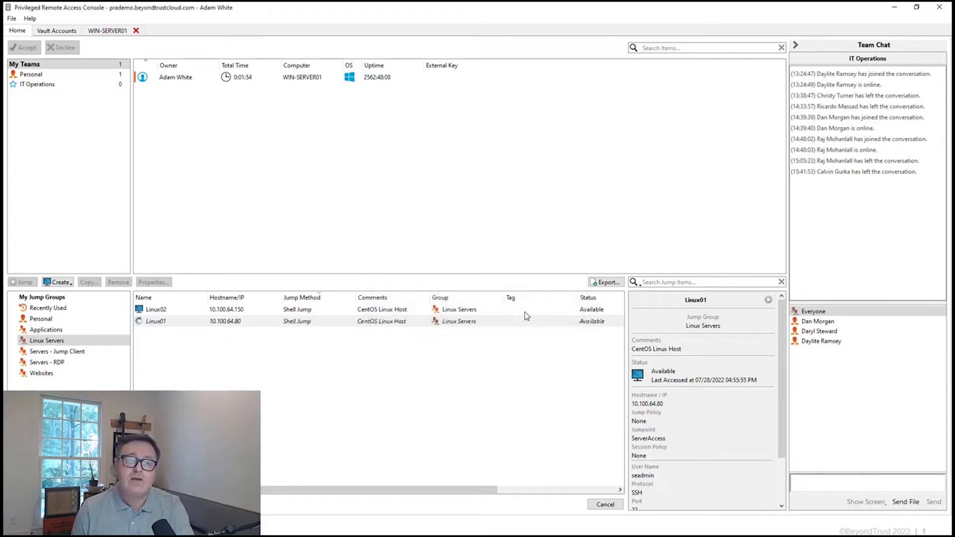
left_click(21, 282)
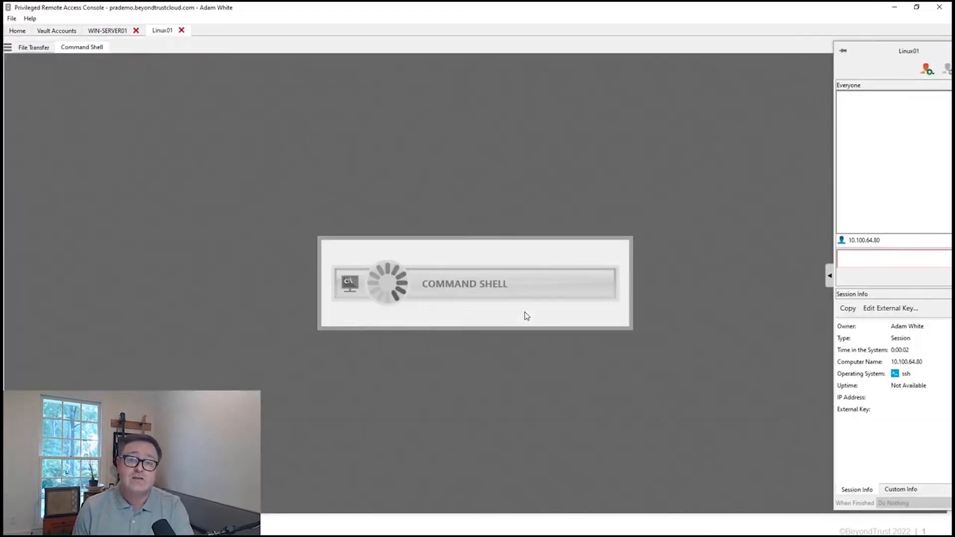